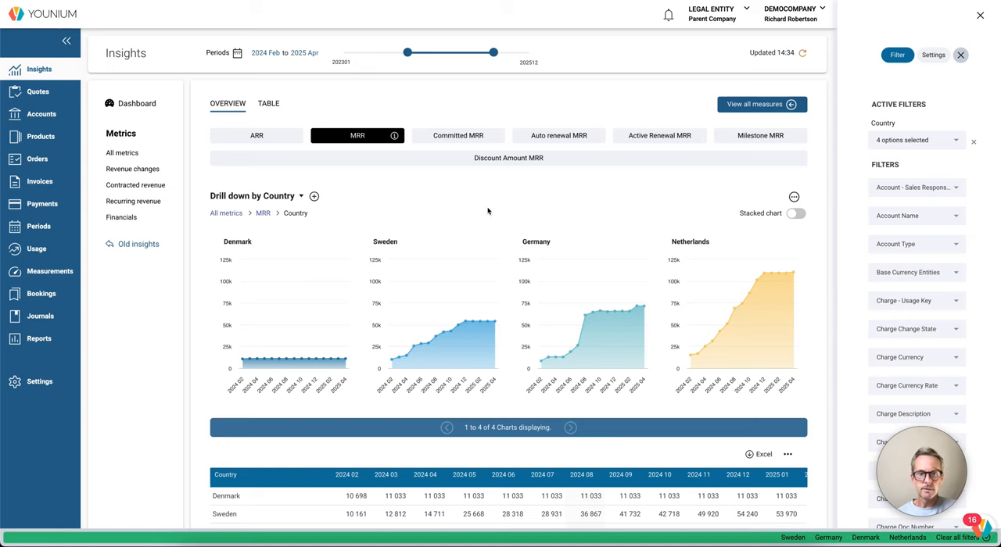
pyautogui.moveTo(133, 201)
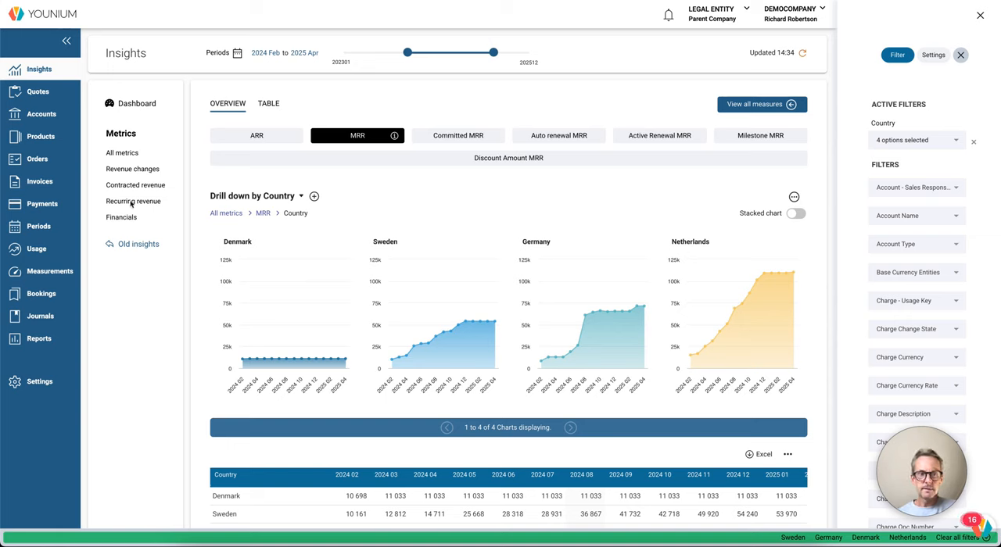
pyautogui.moveTo(173, 202)
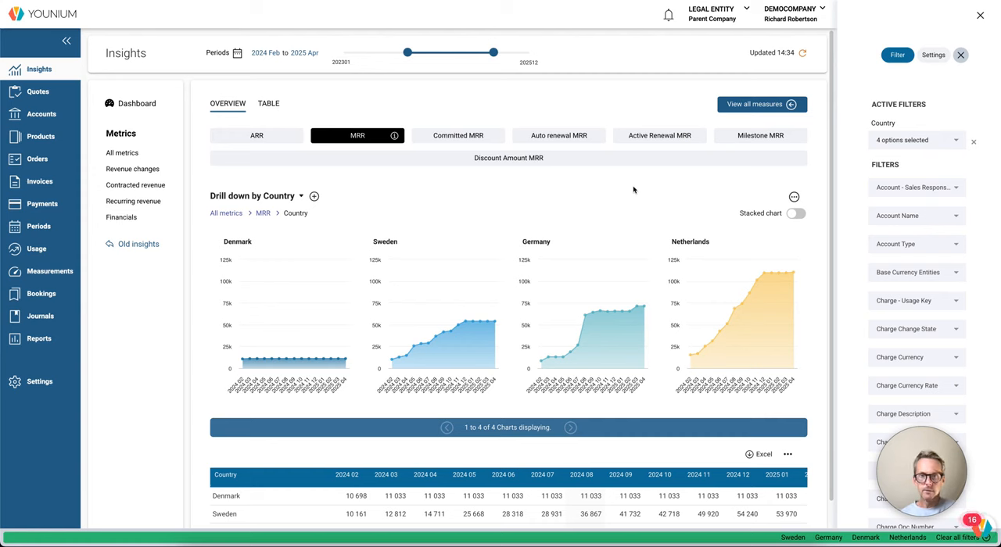
pyautogui.moveTo(719, 193)
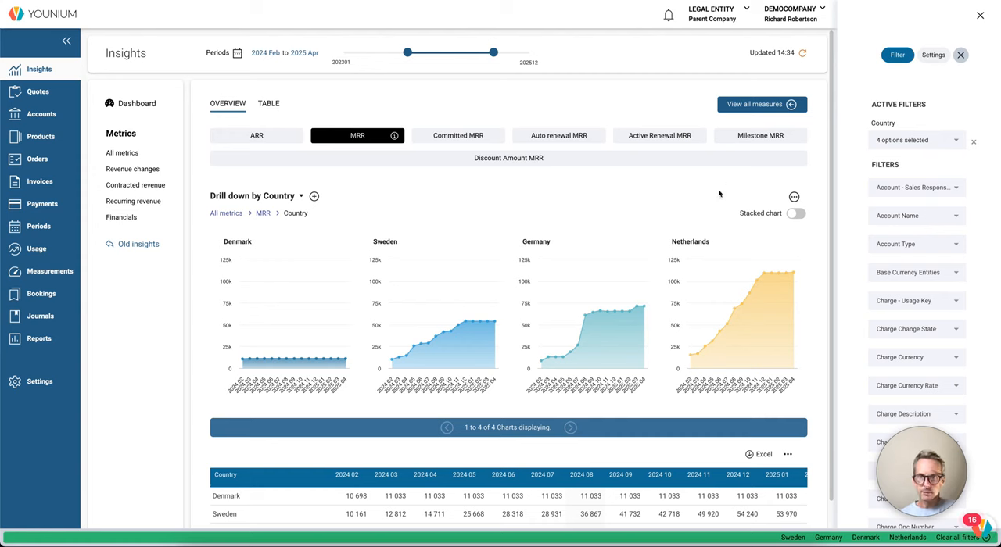
# Step: Switch the MRR drill-down dimension from Country to TypeDescription
pyautogui.click(915, 140)
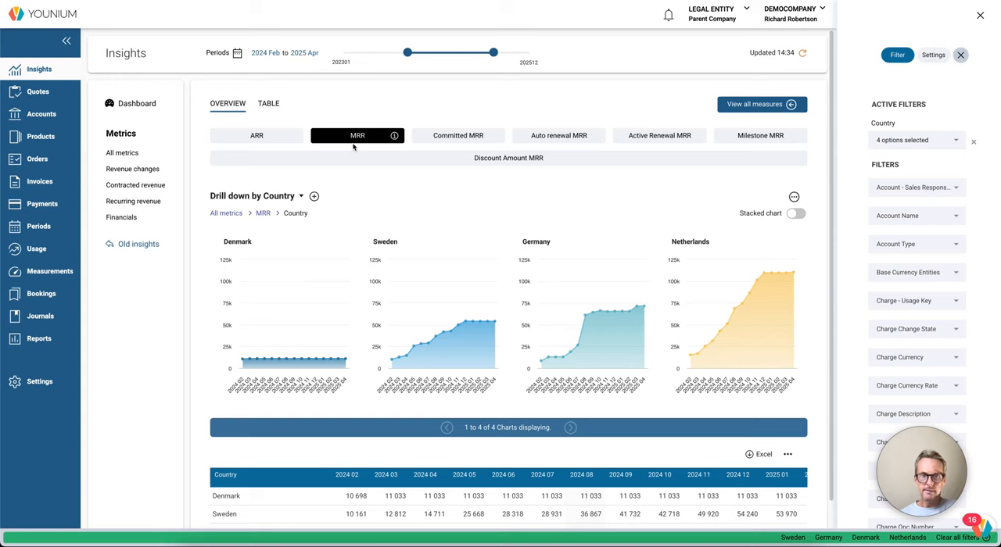
pyautogui.click(281, 195)
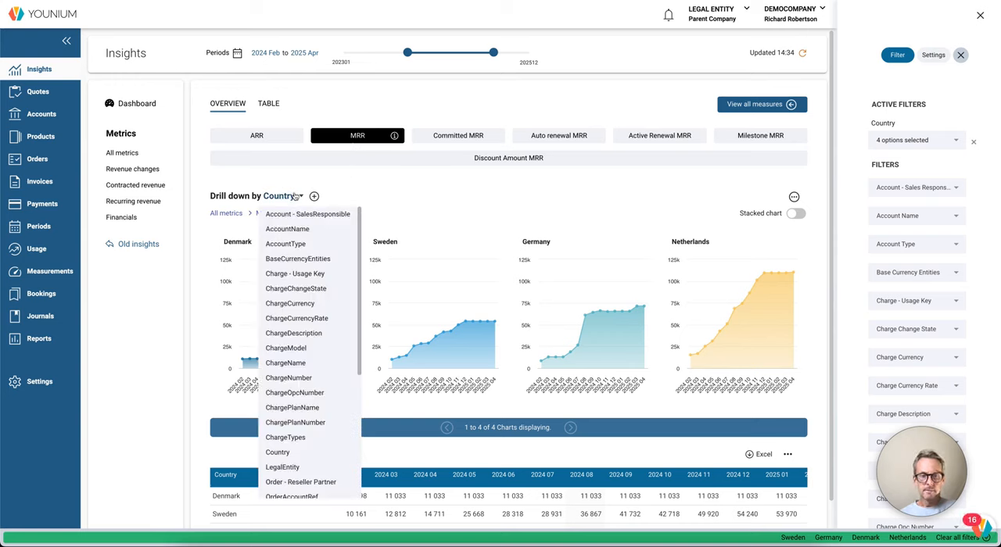
pyautogui.scroll(-3)
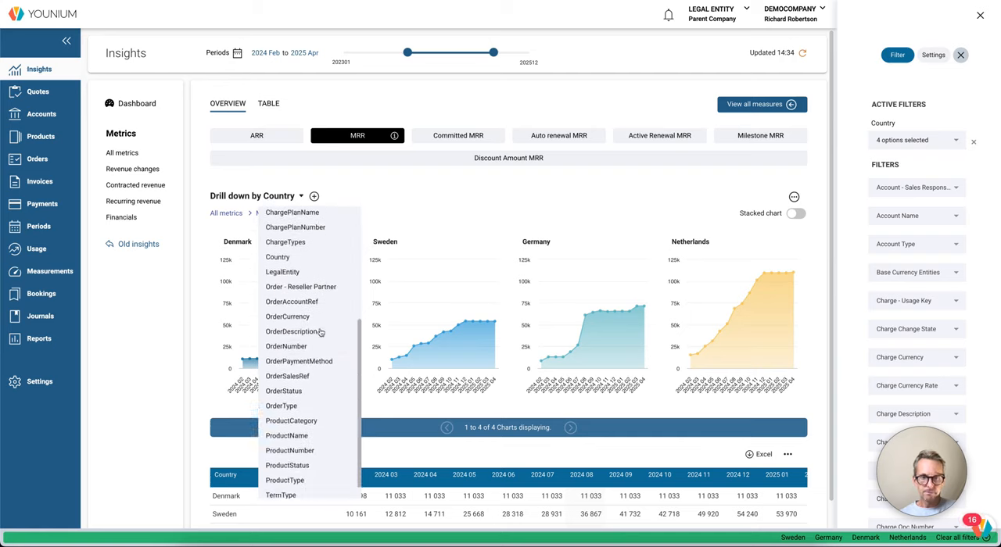
pyautogui.scroll(-3)
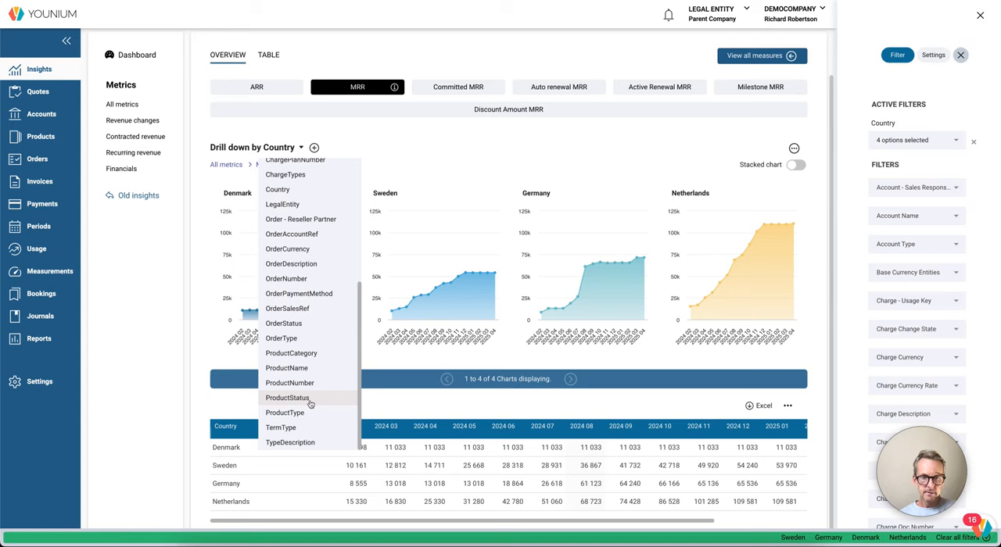
pyautogui.click(290, 443)
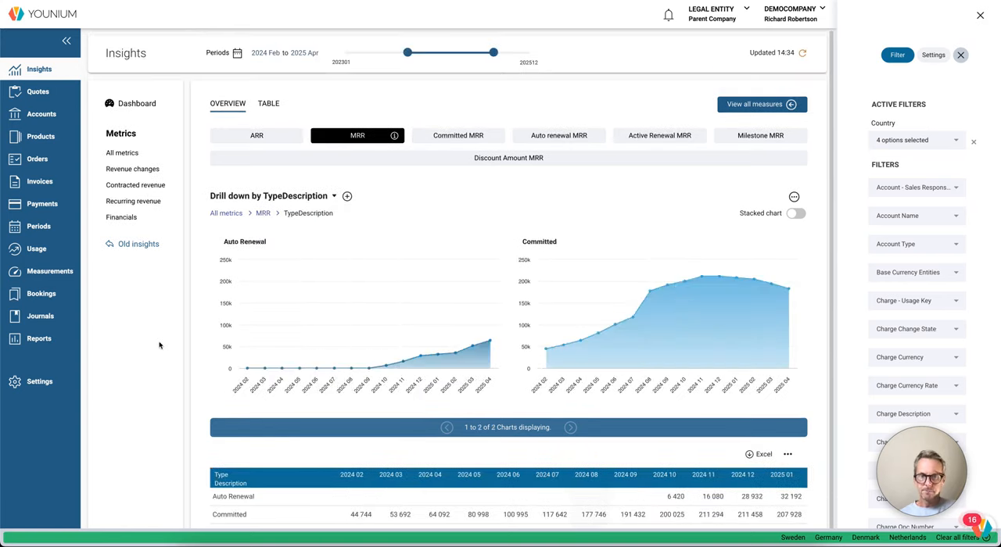
pyautogui.moveTo(473, 345)
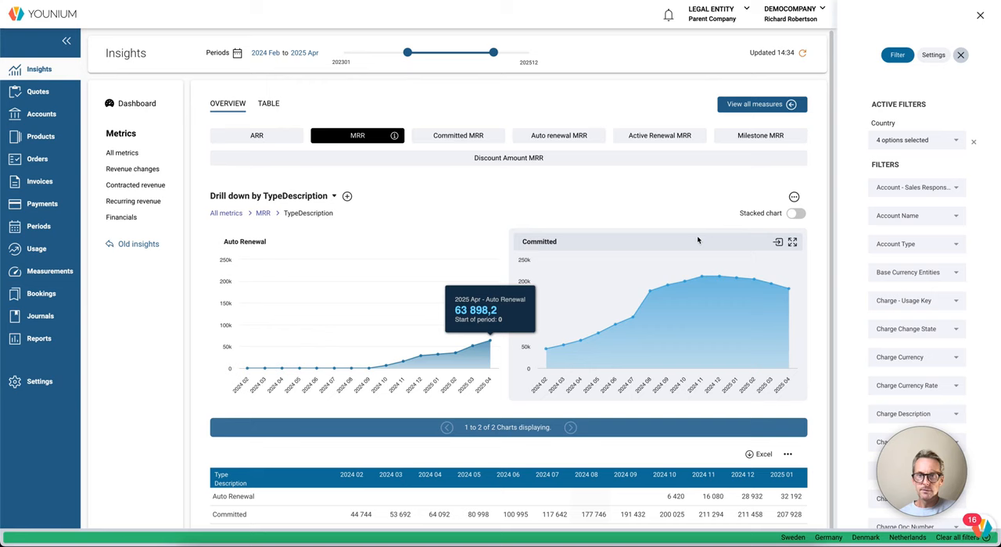
# Step: Turn on the Stacked chart so Committed and Auto Renewal share one bar chart per month
pyautogui.click(797, 213)
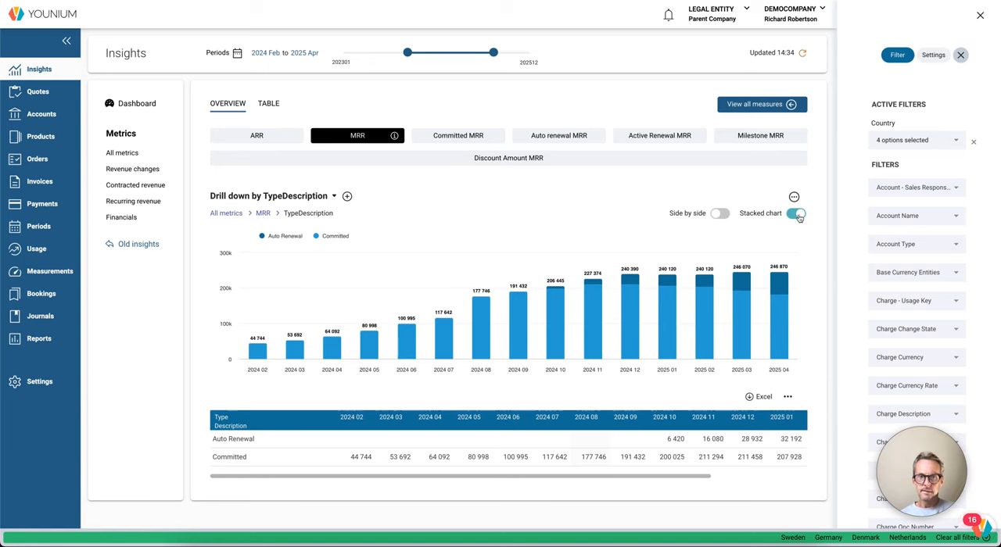
pyautogui.click(796, 213)
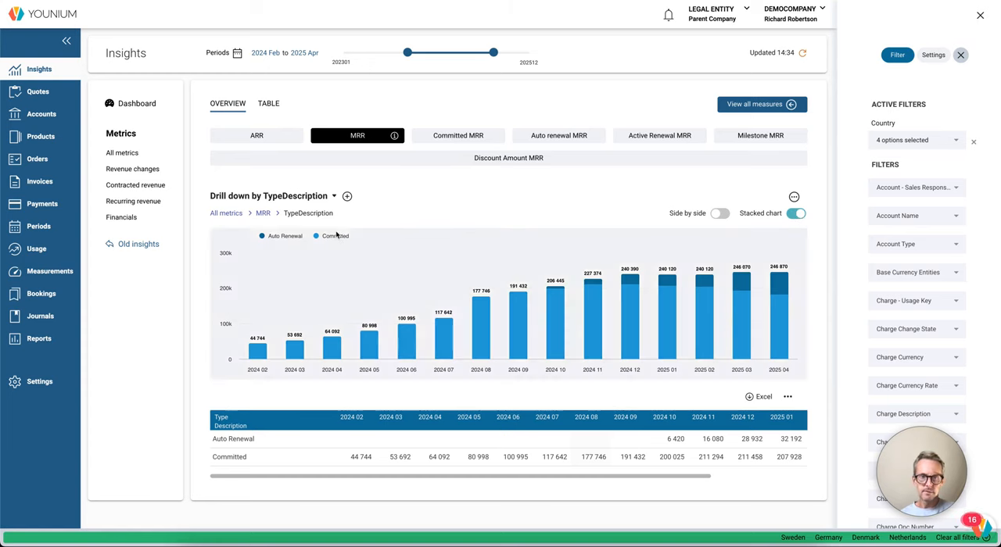
pyautogui.moveTo(429, 344)
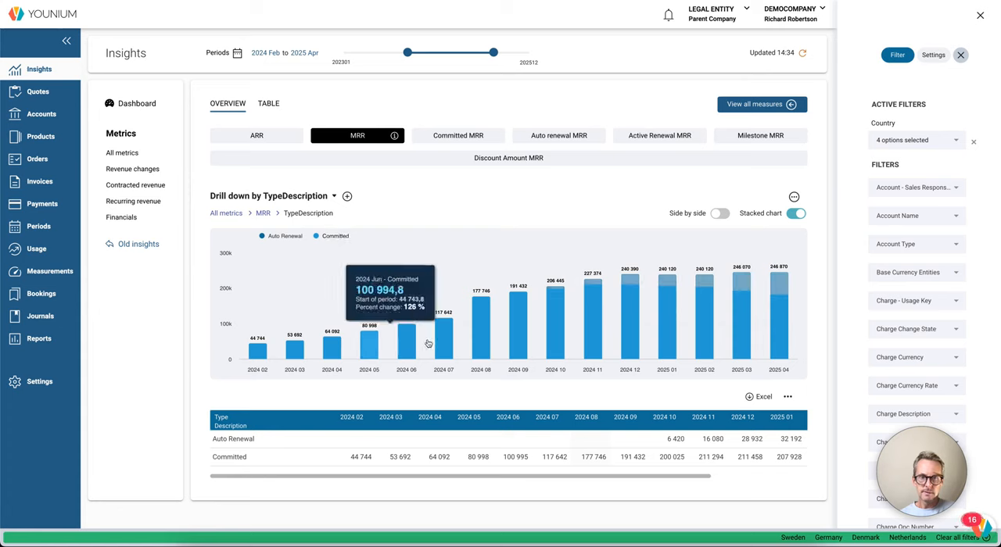
pyautogui.moveTo(663, 284)
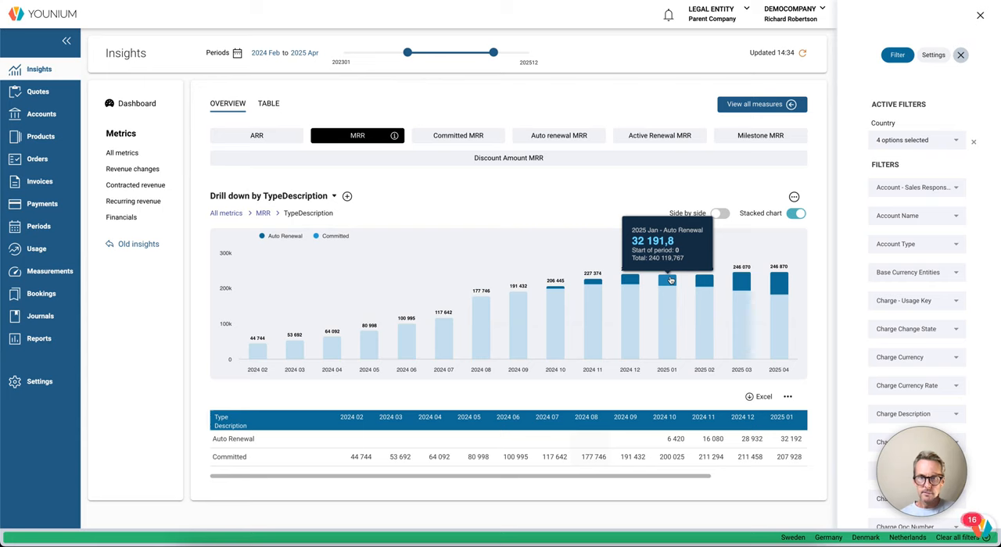
pyautogui.moveTo(600, 154)
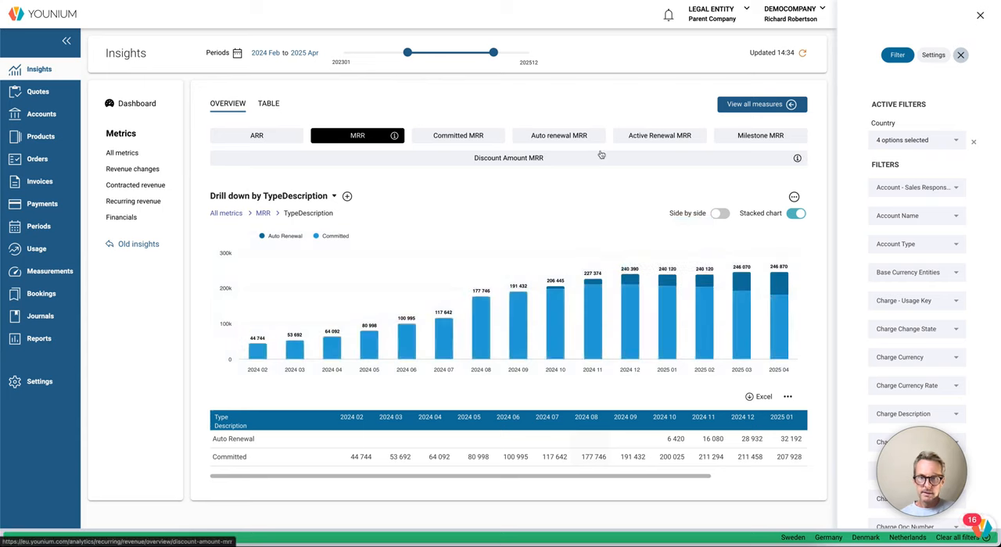
pyautogui.moveTo(703, 305)
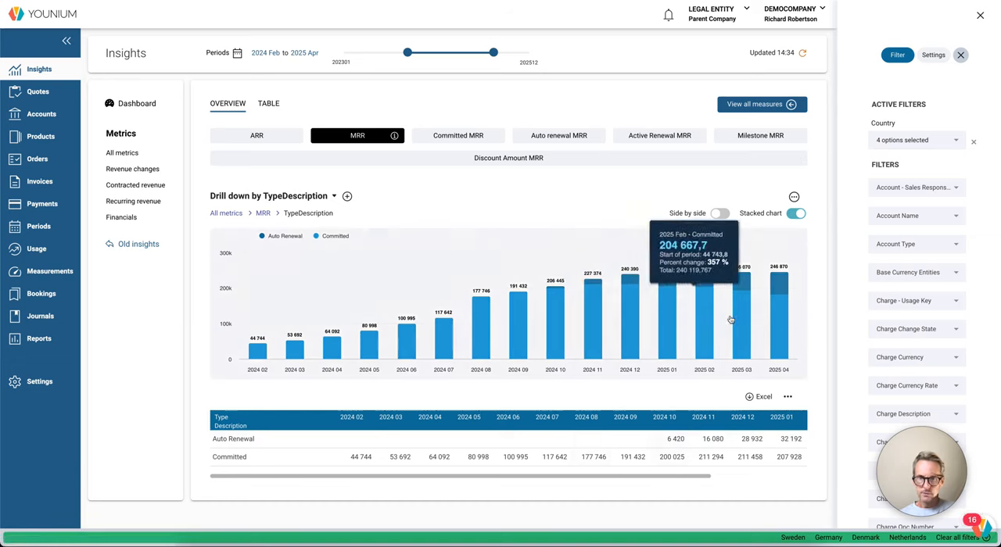
pyautogui.moveTo(671, 537)
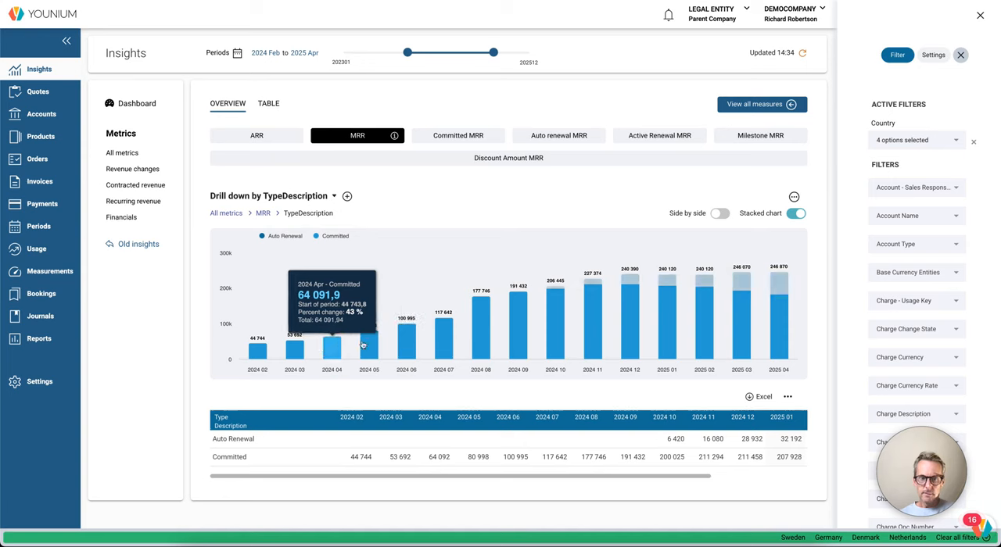
pyautogui.moveTo(545, 305)
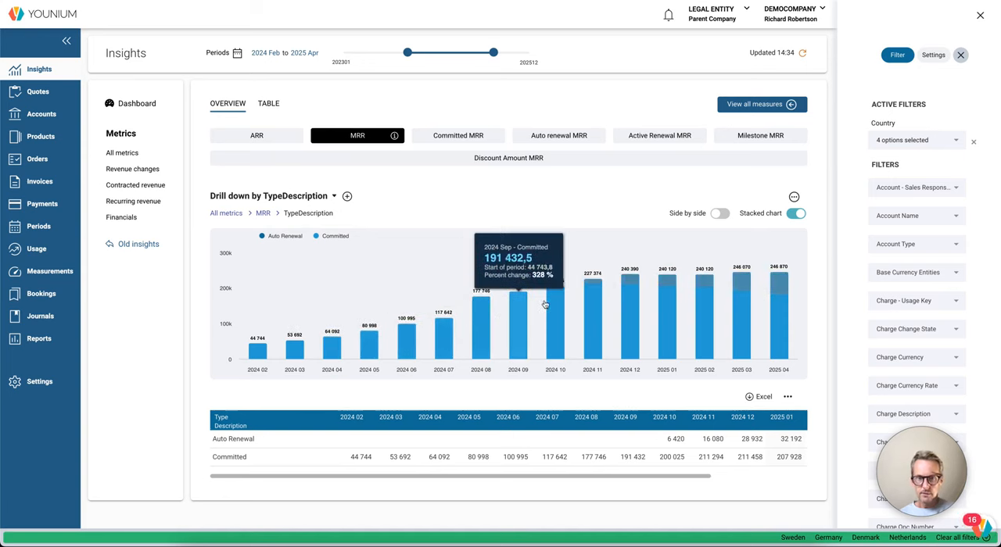
pyautogui.moveTo(556, 297)
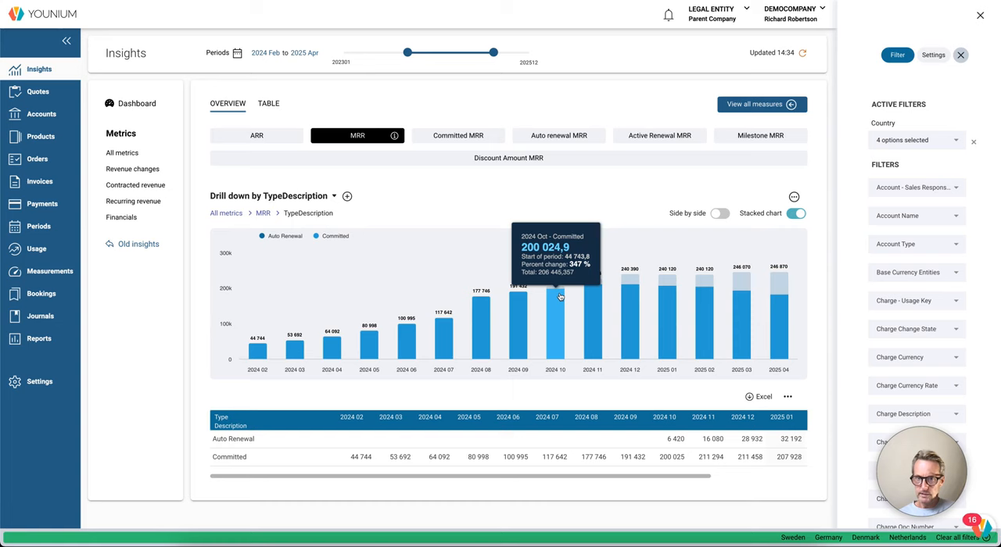
pyautogui.moveTo(622, 280)
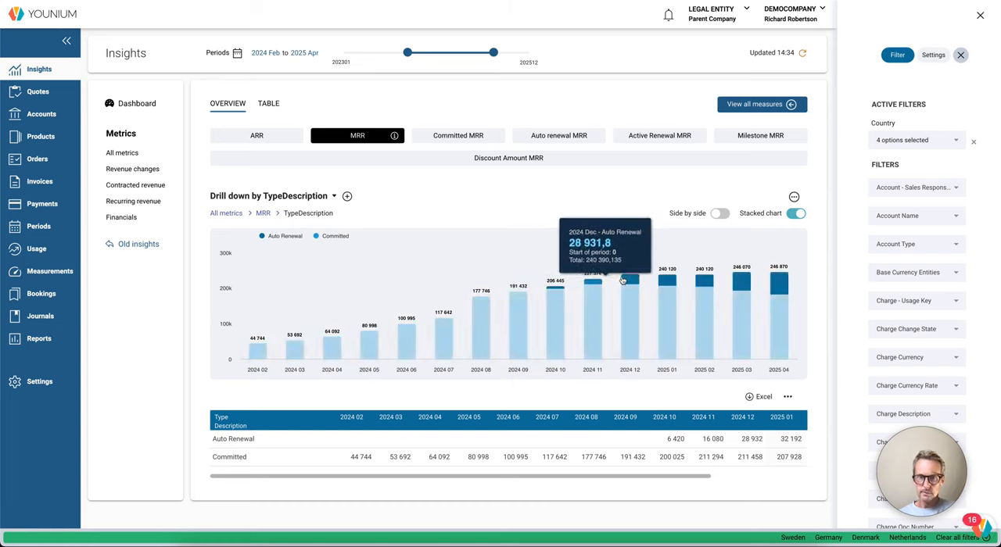
pyautogui.moveTo(667, 282)
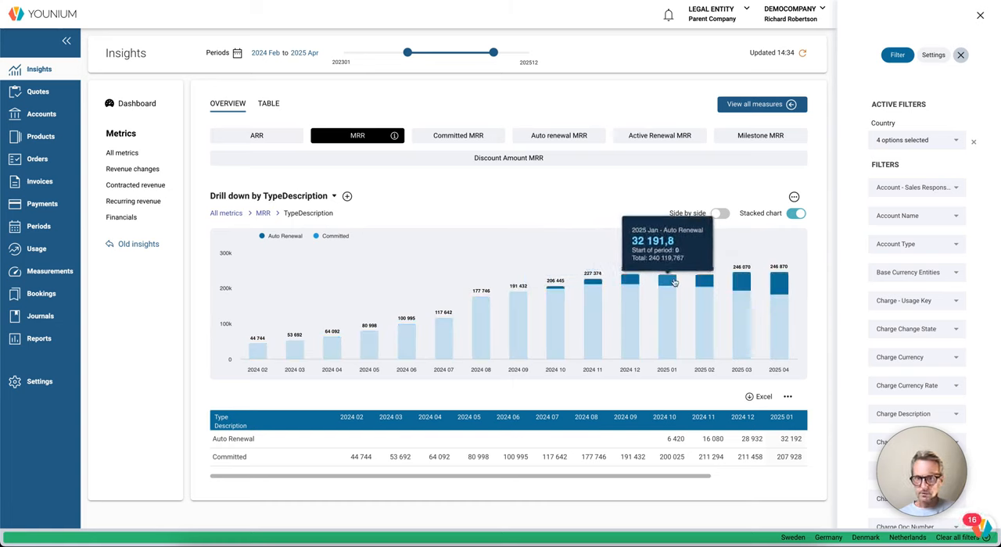
pyautogui.moveTo(755, 284)
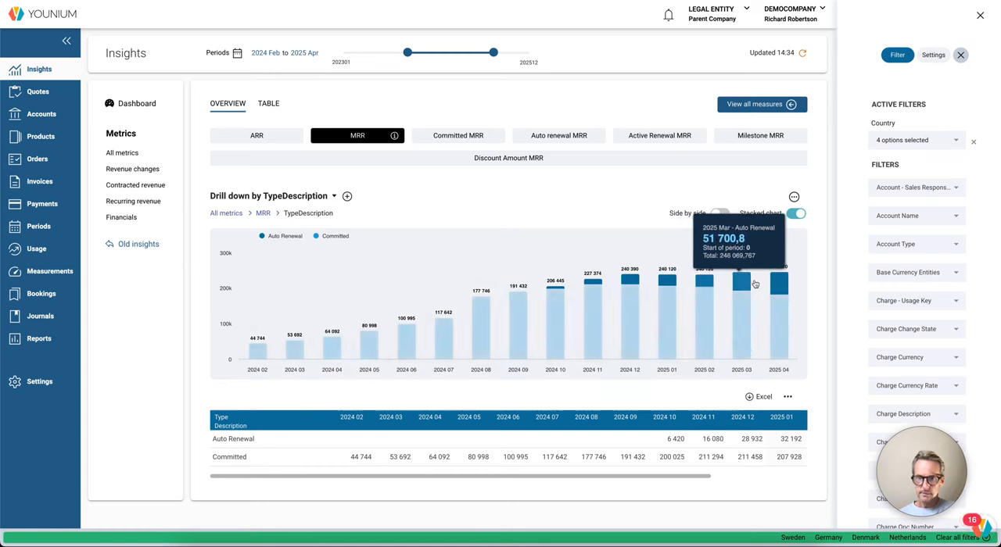
pyautogui.moveTo(452, 176)
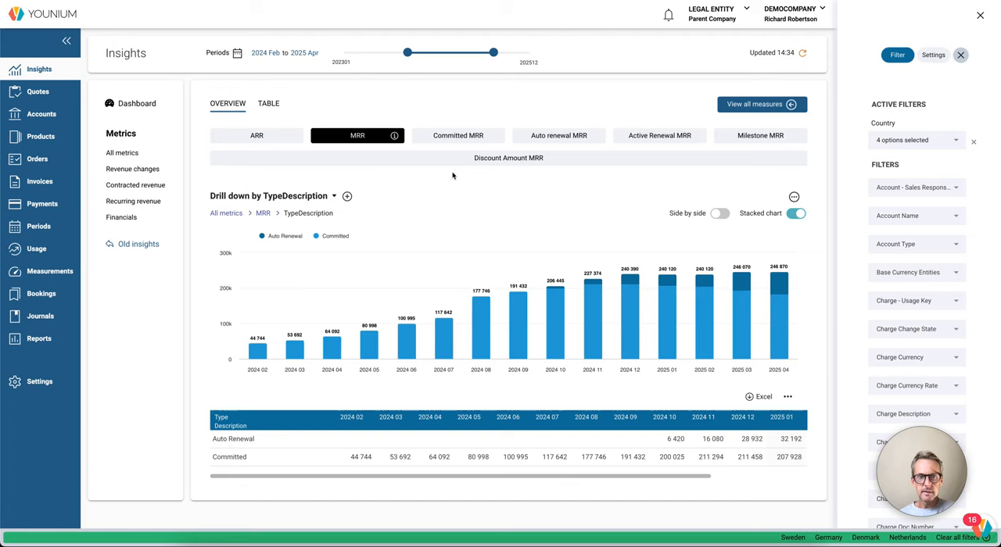
pyautogui.moveTo(299, 227)
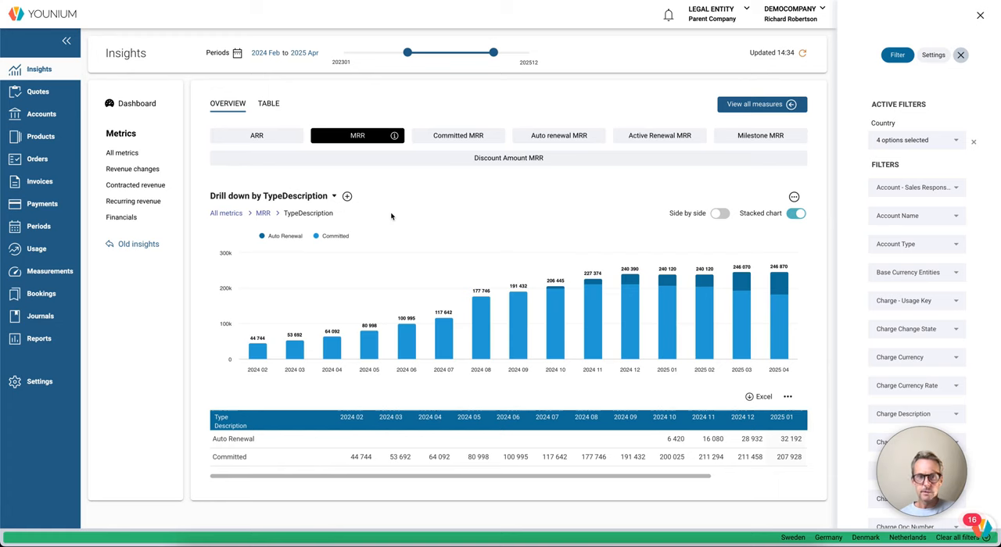
pyautogui.moveTo(739, 203)
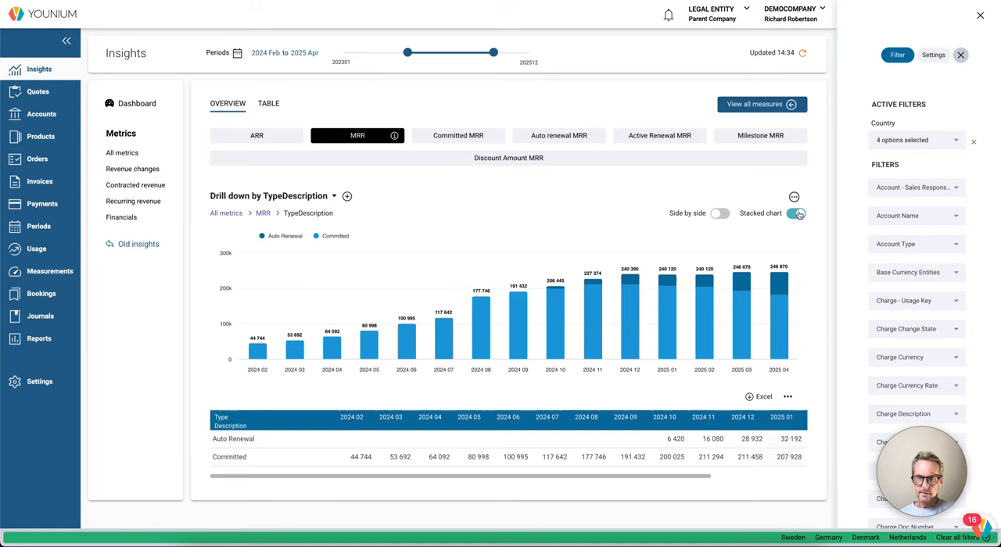
# Step: Turn off the stacked view and drill MRR down by LegalEntity instead
pyautogui.click(334, 195)
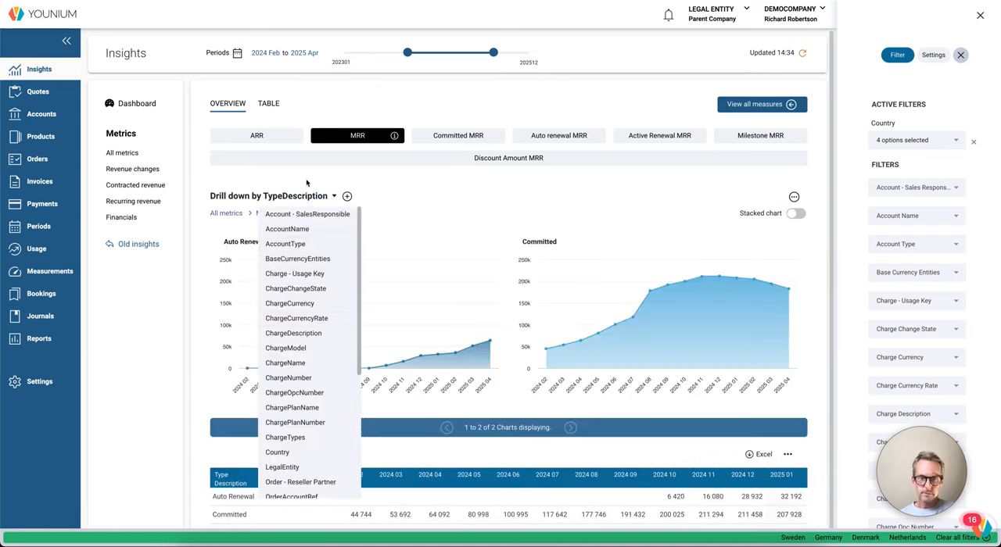
pyautogui.scroll(-3)
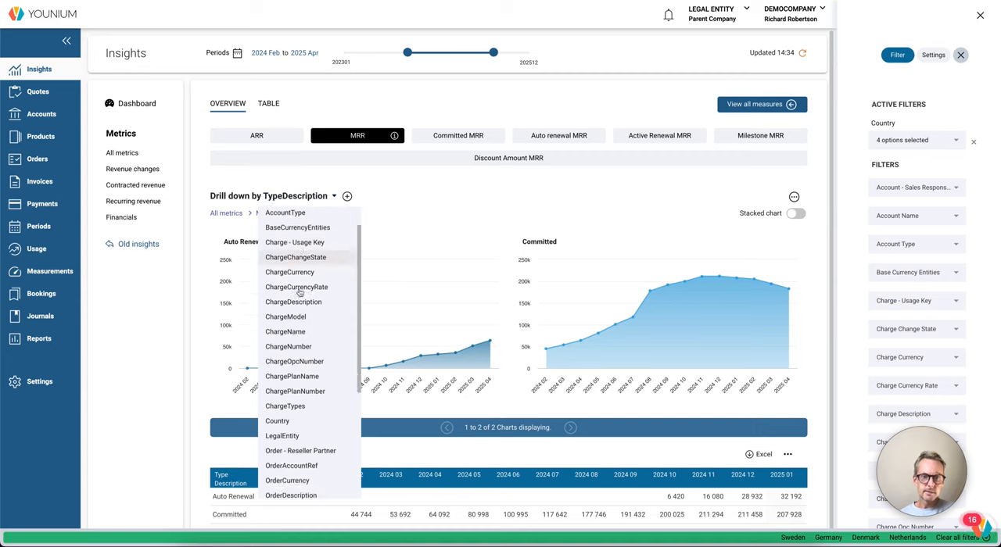
pyautogui.scroll(-3)
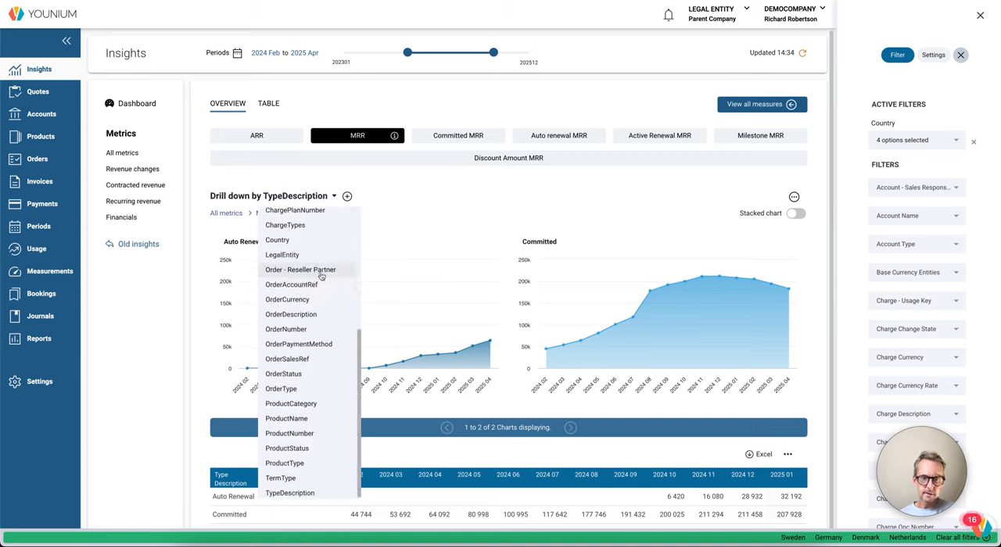
pyautogui.scroll(3)
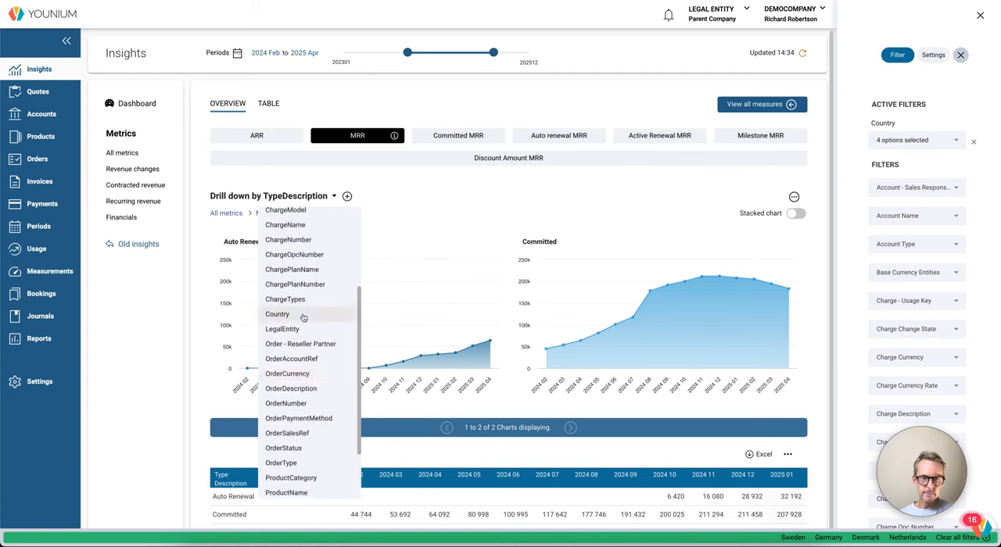
pyautogui.click(282, 328)
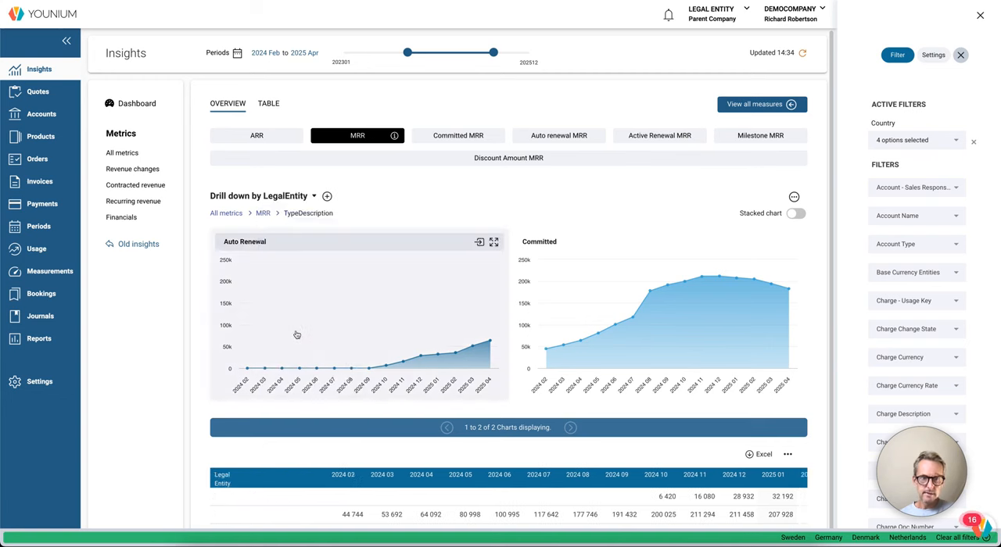
pyautogui.moveTo(453, 193)
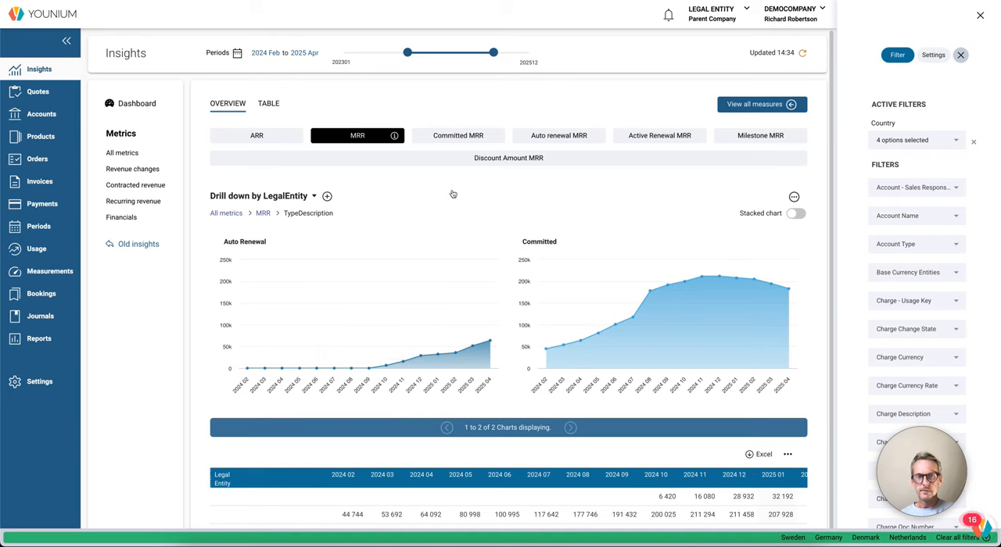
pyautogui.moveTo(384, 147)
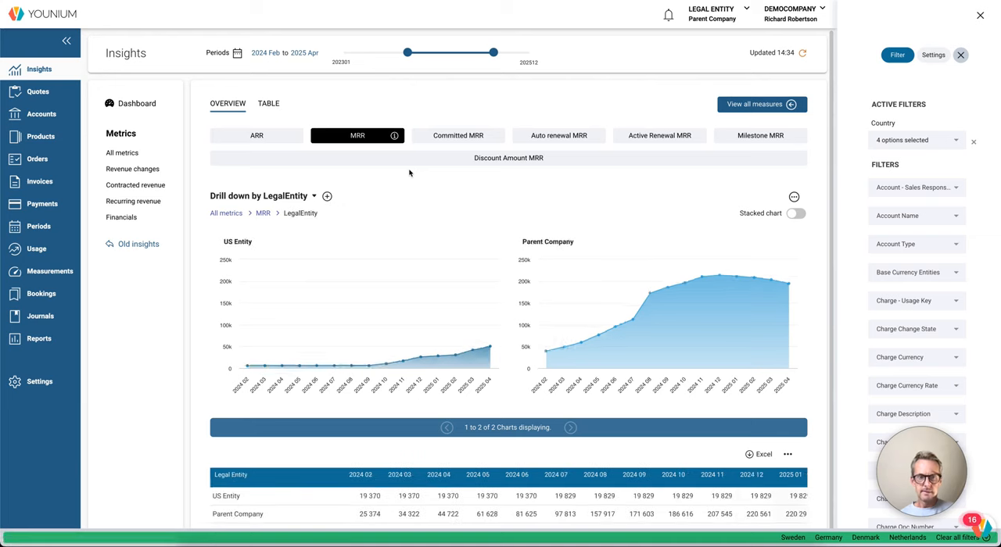
pyautogui.moveTo(412, 363)
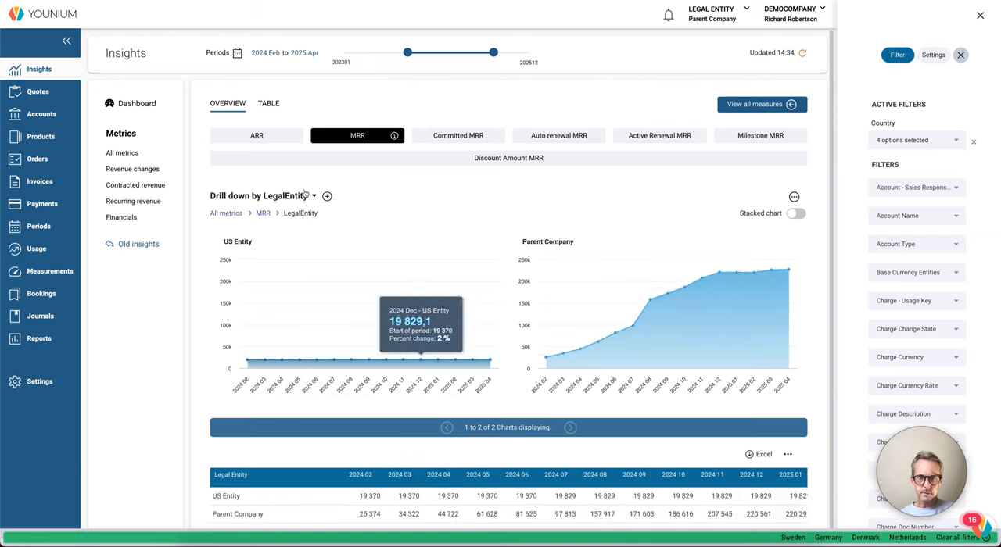
pyautogui.click(313, 195)
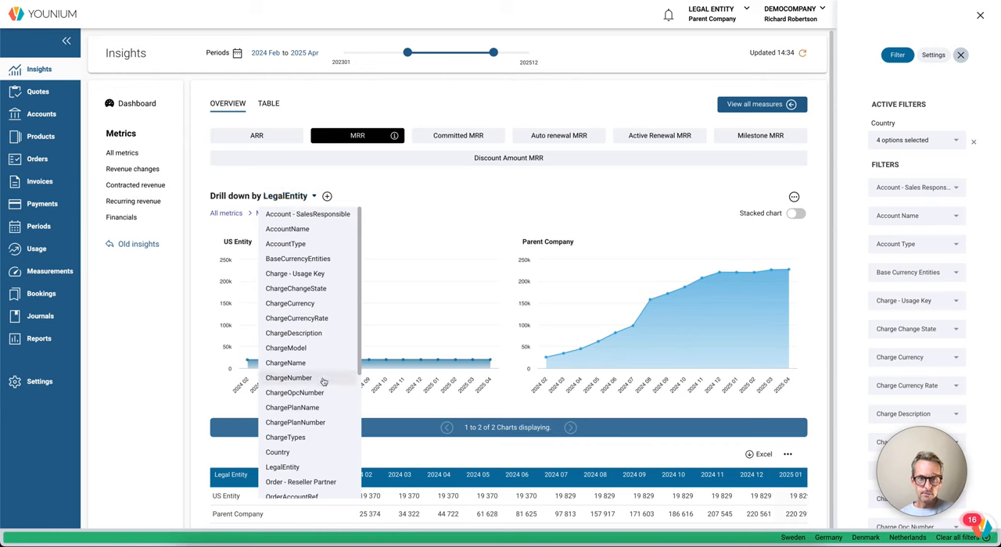
pyautogui.scroll(-3)
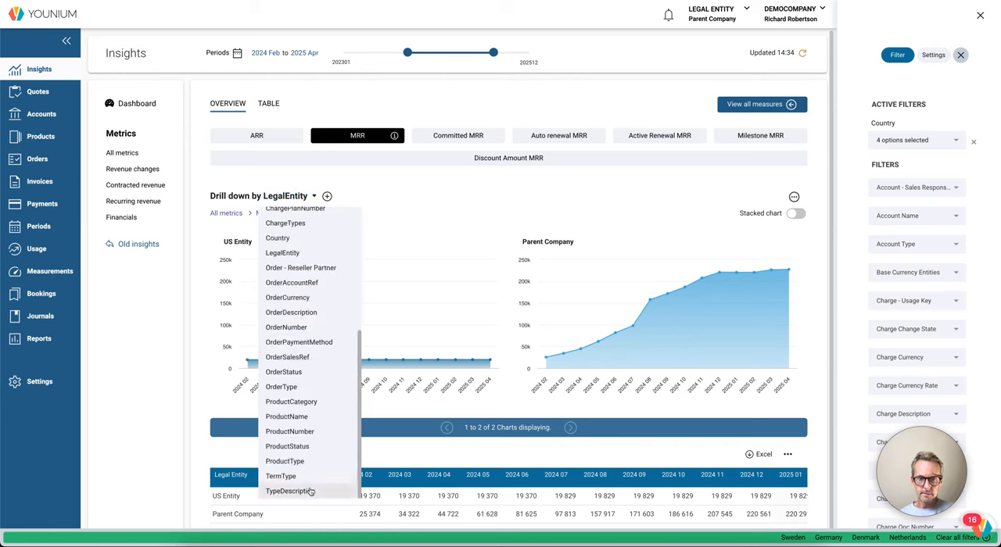
pyautogui.moveTo(458, 242)
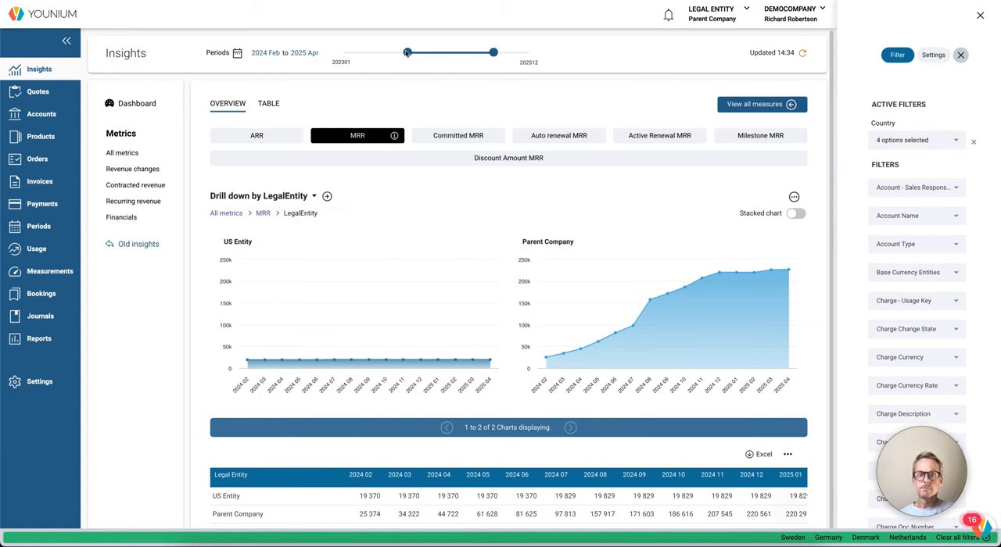
pyautogui.moveTo(639, 19)
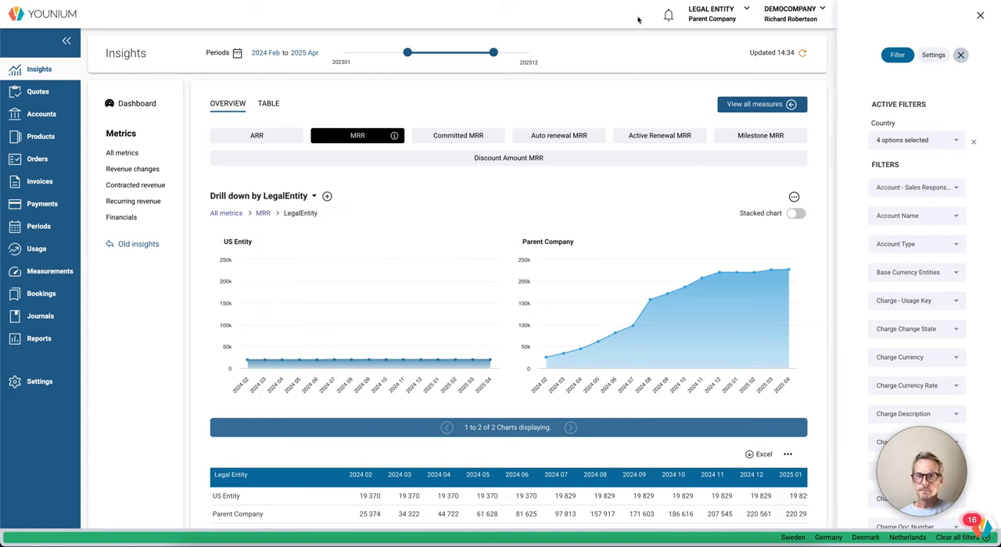